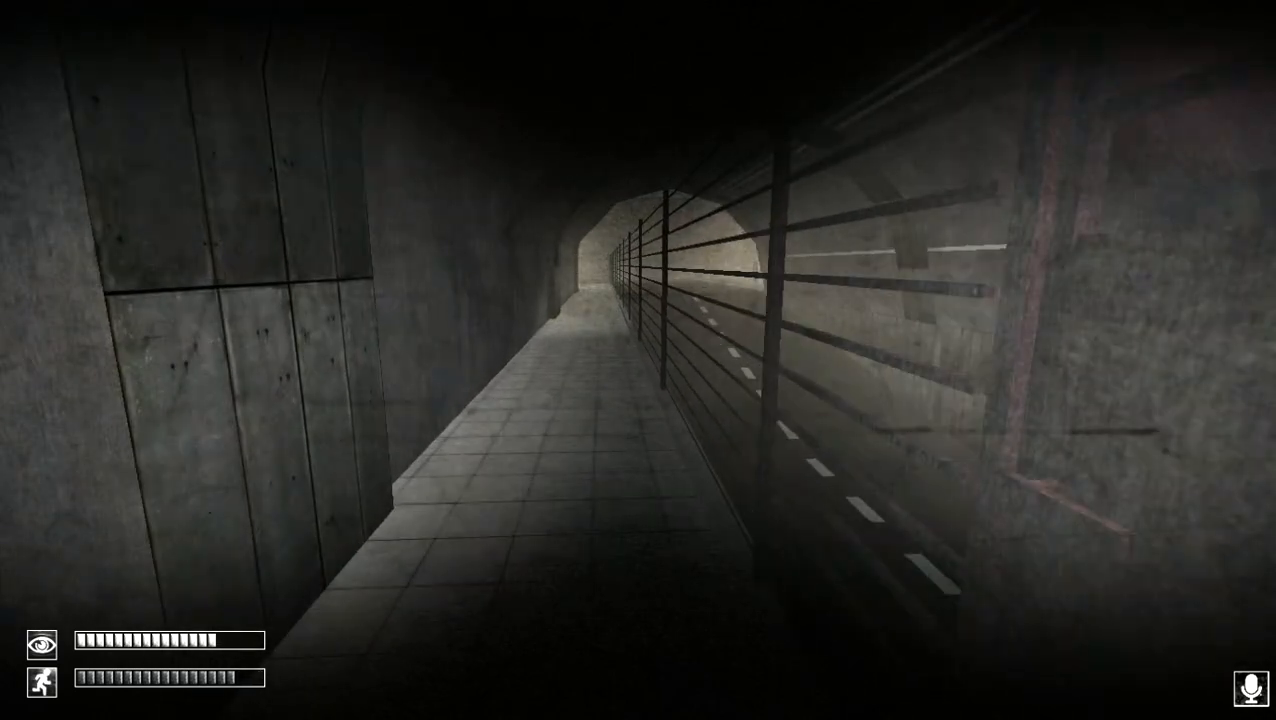
{"action": "key", "text": "Escape"}
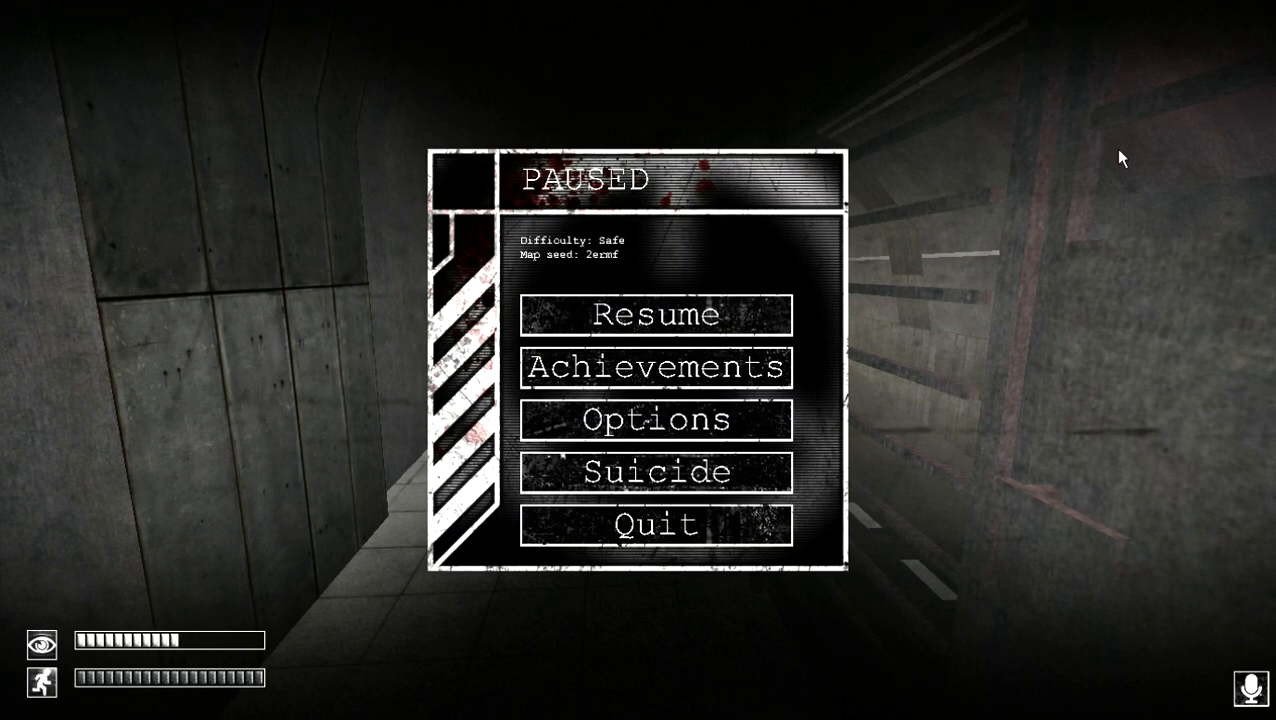
{"action": "left_click", "coordinate": [656, 316]}
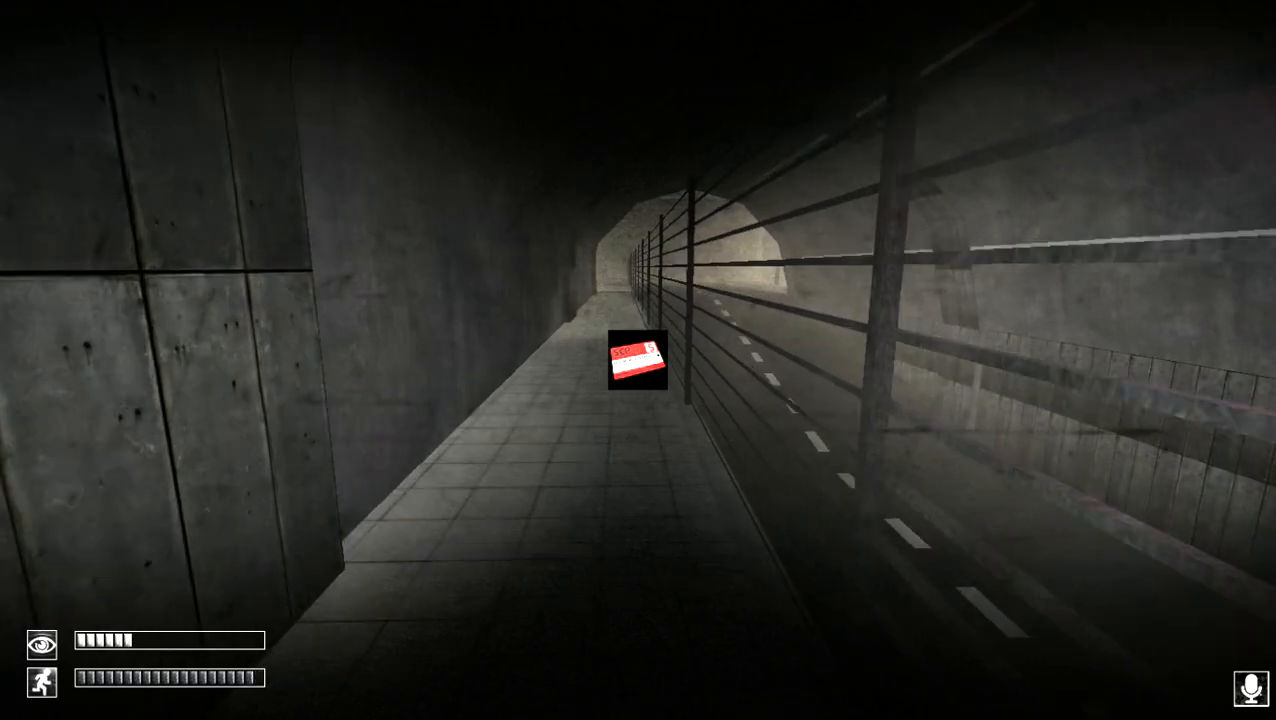